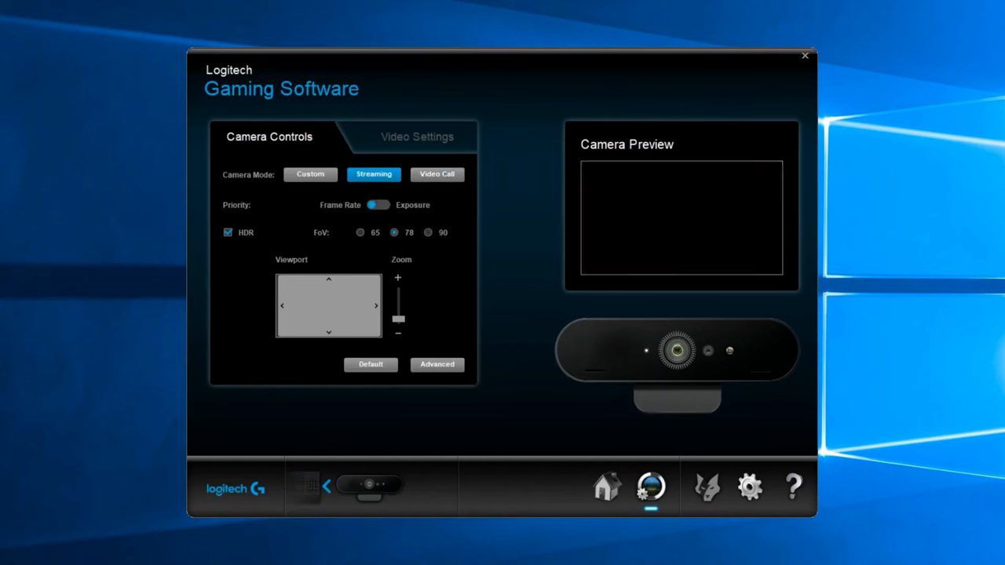
# Show the Brio's Video Settings with filters and image sliders, the preview displaying a color chart
pyautogui.click(418, 135)
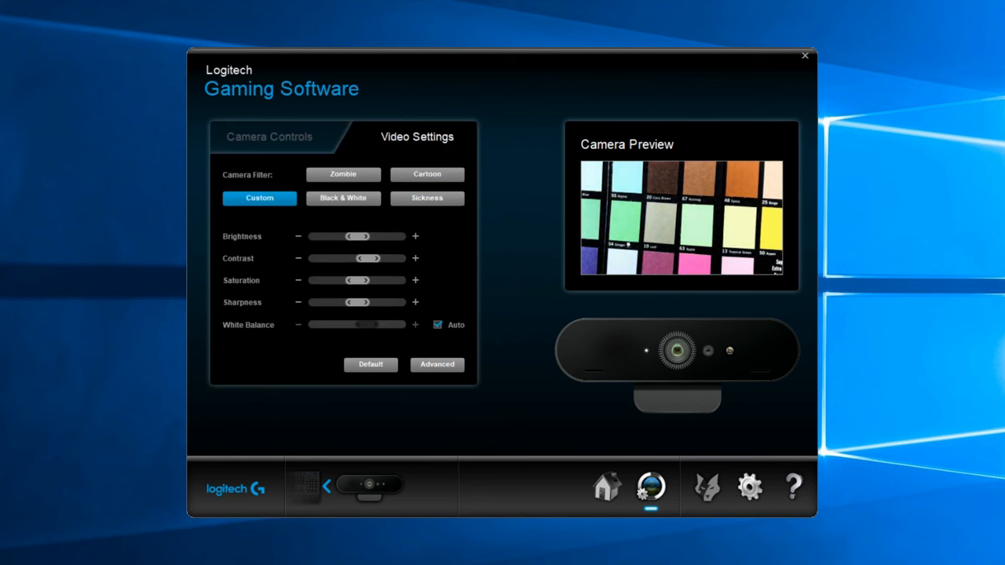
pyautogui.moveTo(348, 280); pyautogui.dragTo(355, 280)
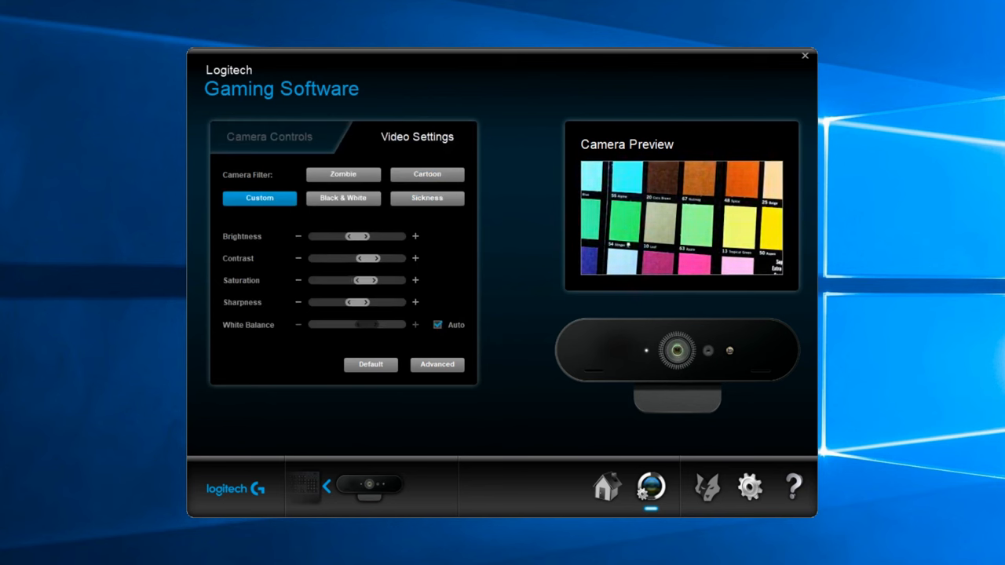